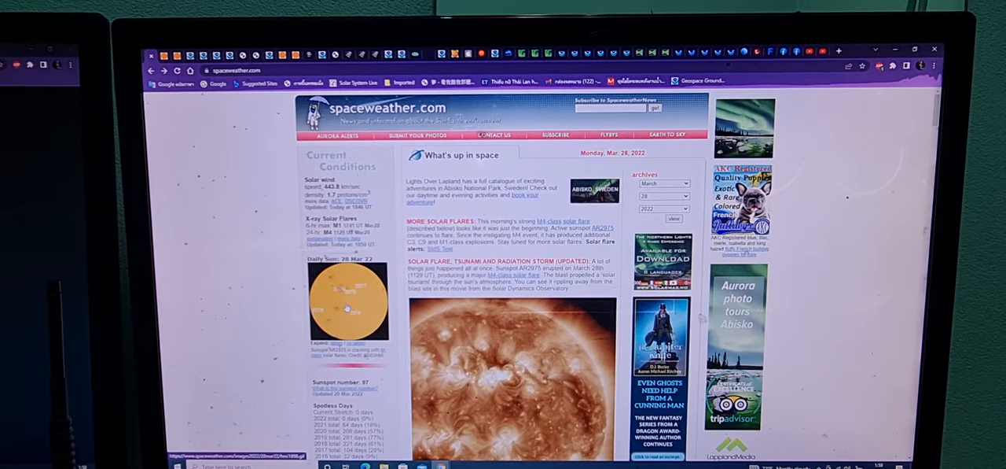
# Step: Scroll through spaceweather.com's solar flare report on the front page
pyautogui.scroll(-3)
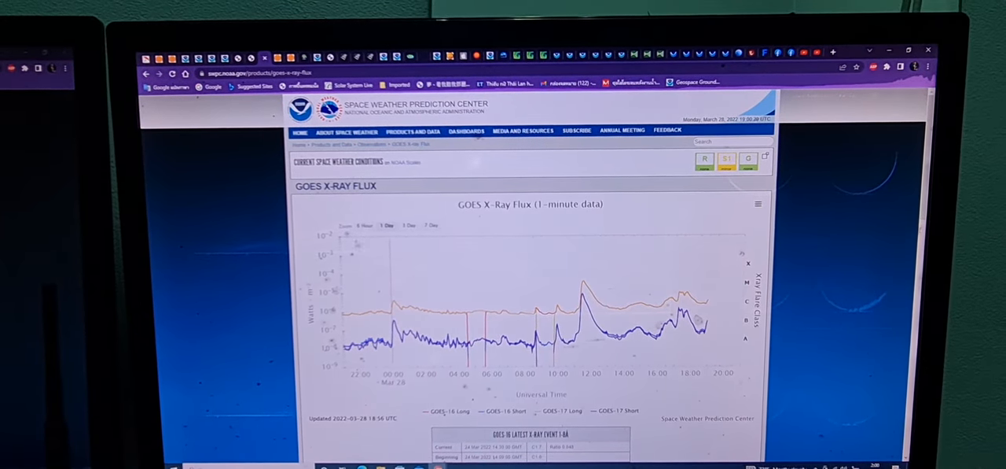
# Step: Narrow the GOES X-ray flux chart to the 6 Hour range
pyautogui.click(364, 226)
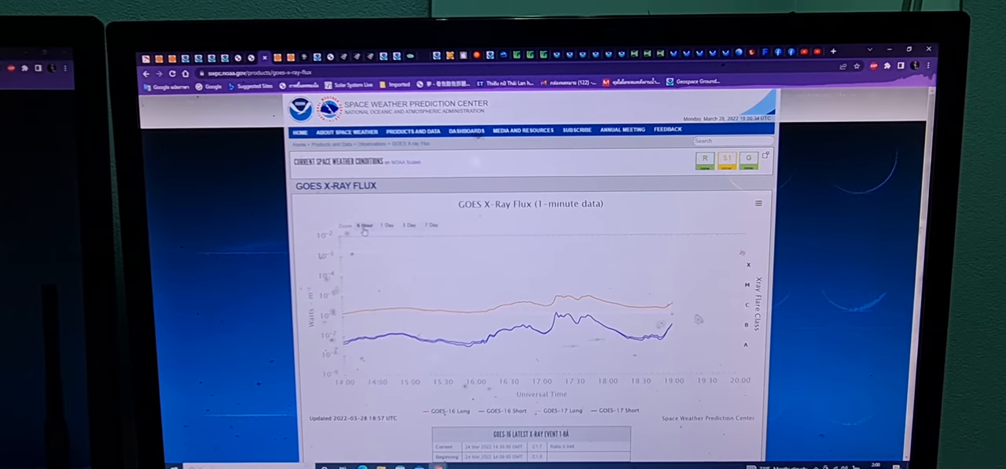
pyautogui.click(388, 226)
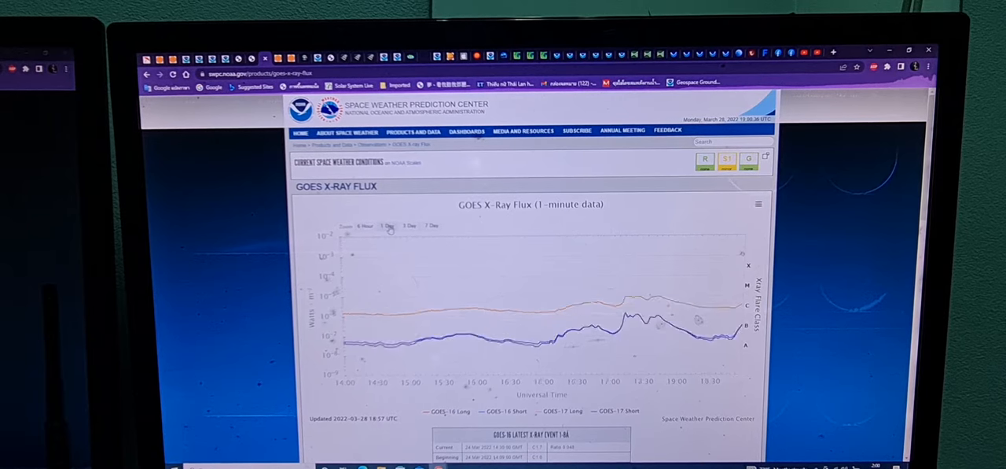
pyautogui.click(390, 226)
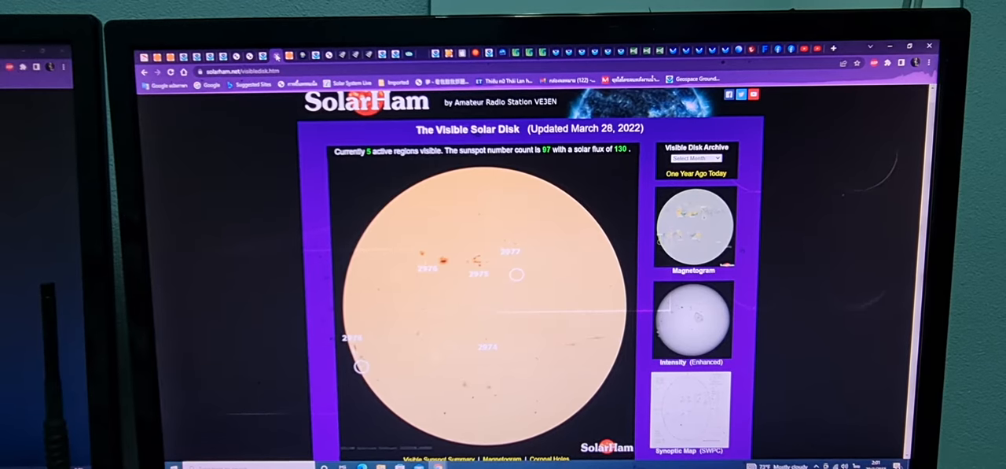
# Step: Look over SolarHam's solar disk with its five labelled active regions
pyautogui.click(693, 226)
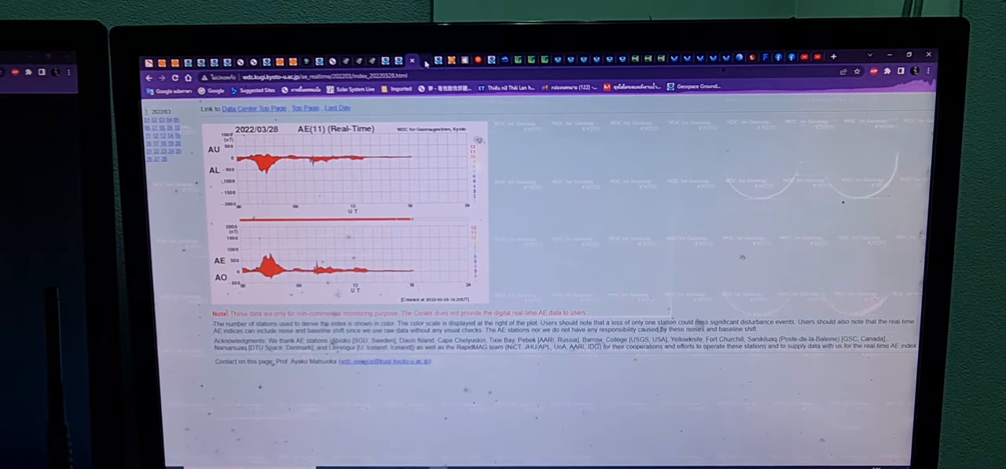
# Step: Review the Kyoto AE, AU, AL and AO real-time plots for 2022/03/28
pyautogui.click(439, 61)
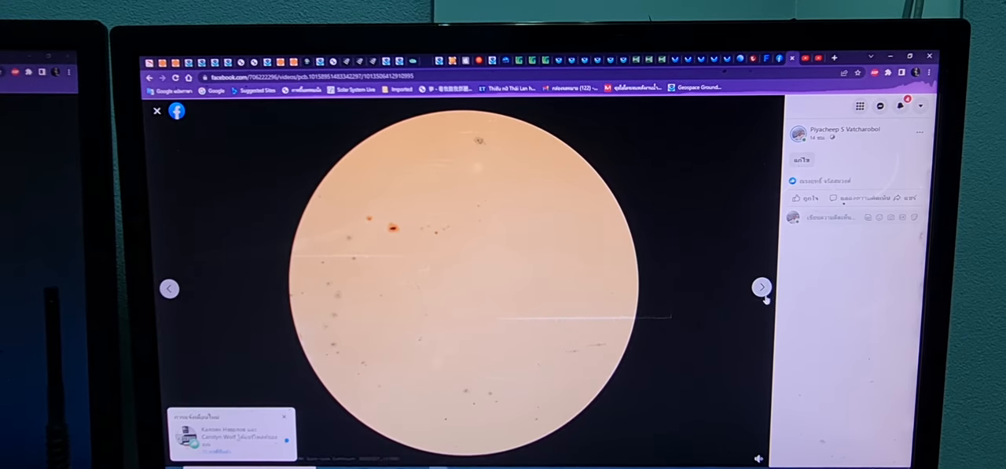
# Step: Advance past the annotated disk photo to the sunspot close-up
pyautogui.click(761, 287)
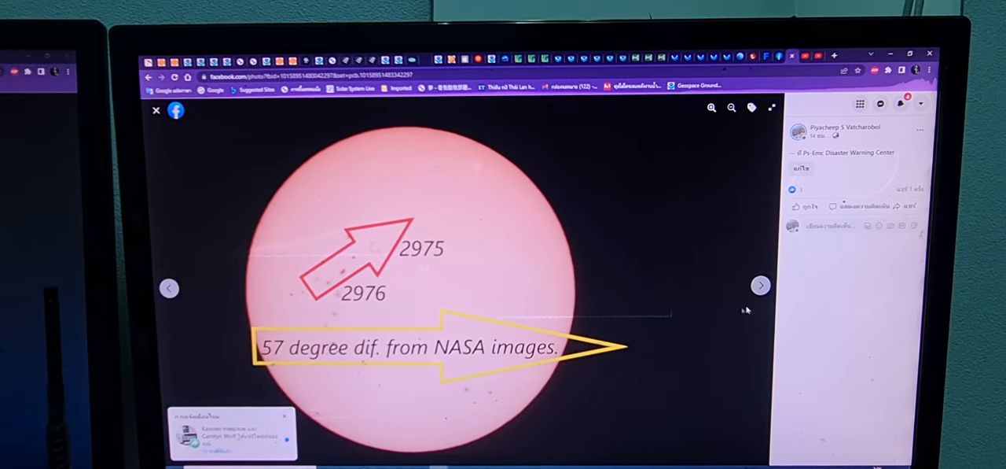
pyautogui.click(760, 285)
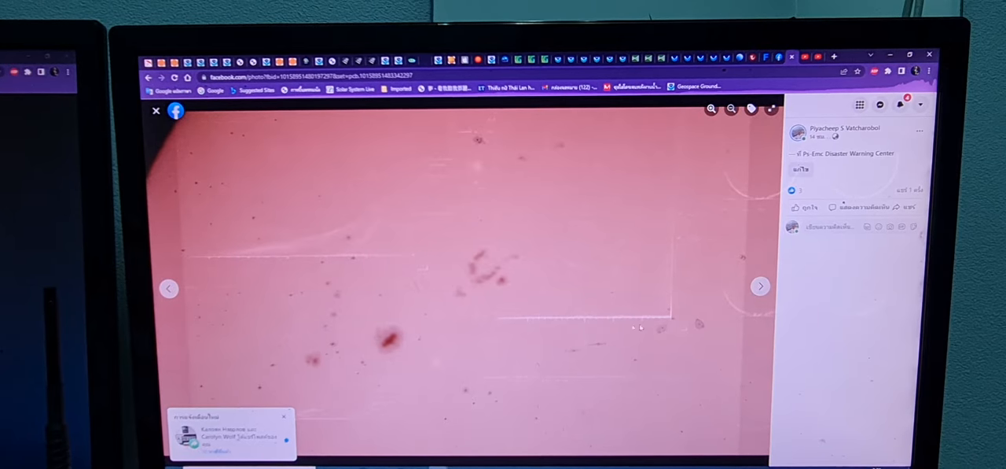
# Step: Cycle through the remaining sunspot photos and close the viewer
pyautogui.click(759, 285)
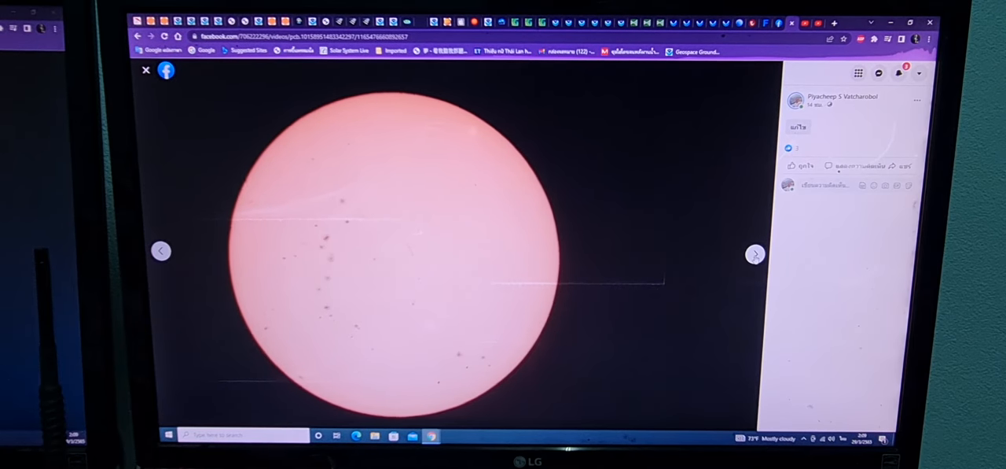
pyautogui.click(754, 254)
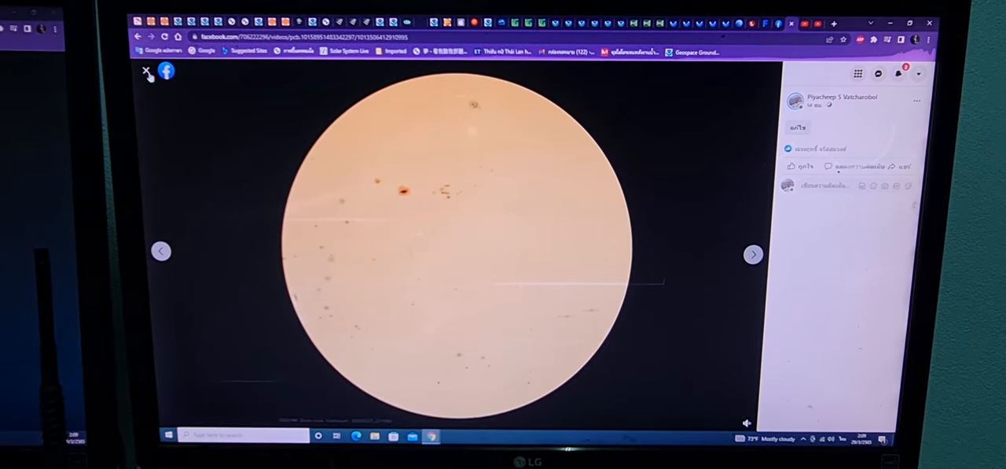
pyautogui.click(146, 70)
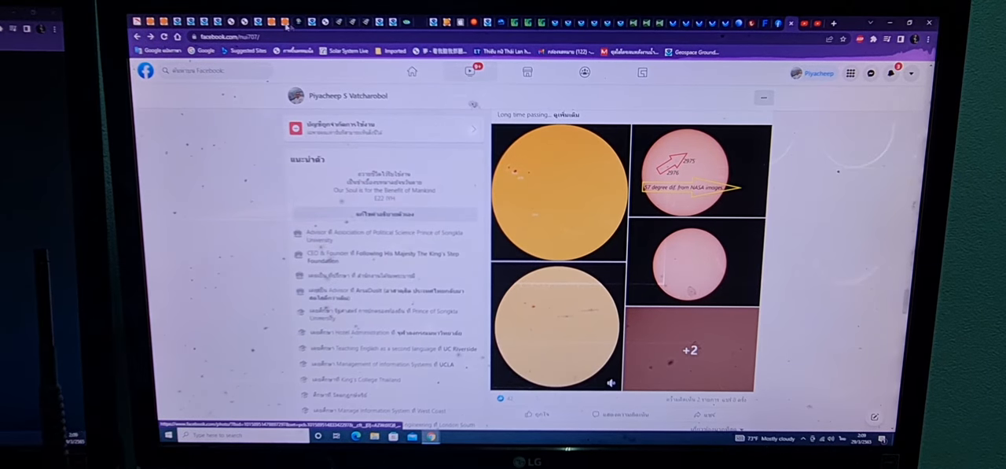